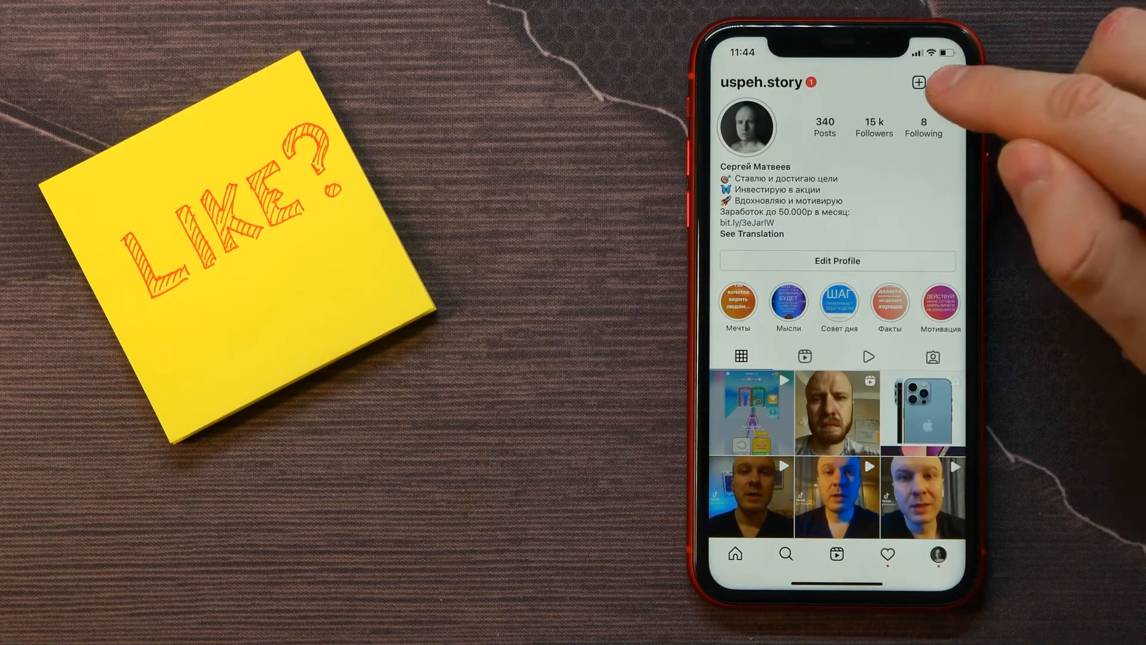
# Navigate from the profile menu to Settings and into the Security page.
pyautogui.click(948, 83)
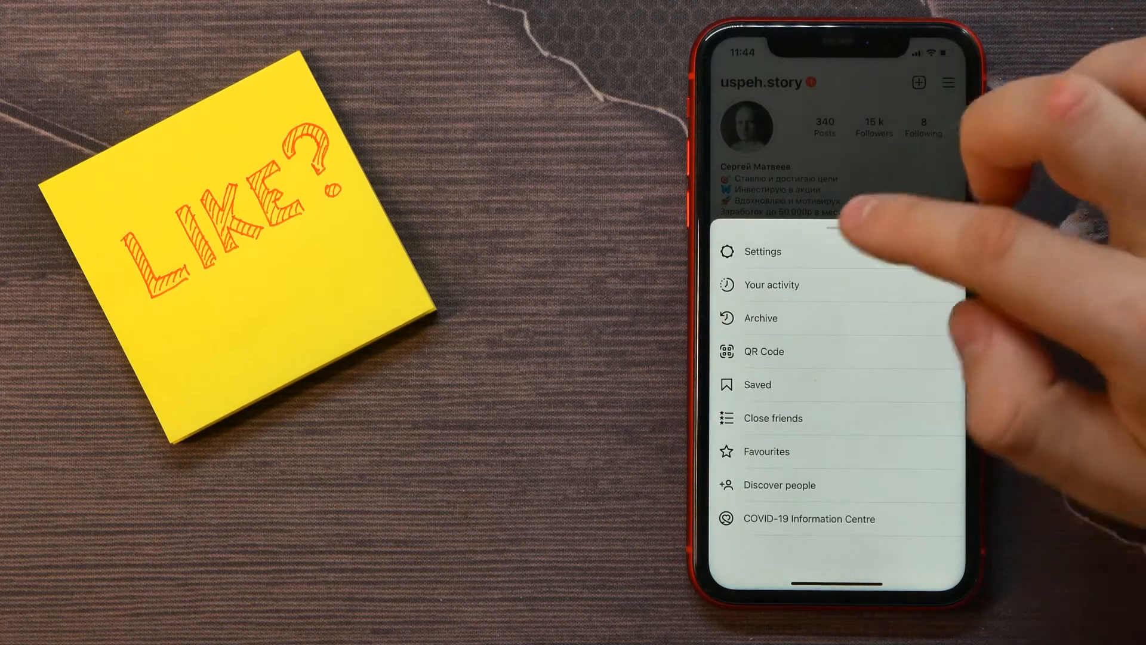
pyautogui.click(763, 252)
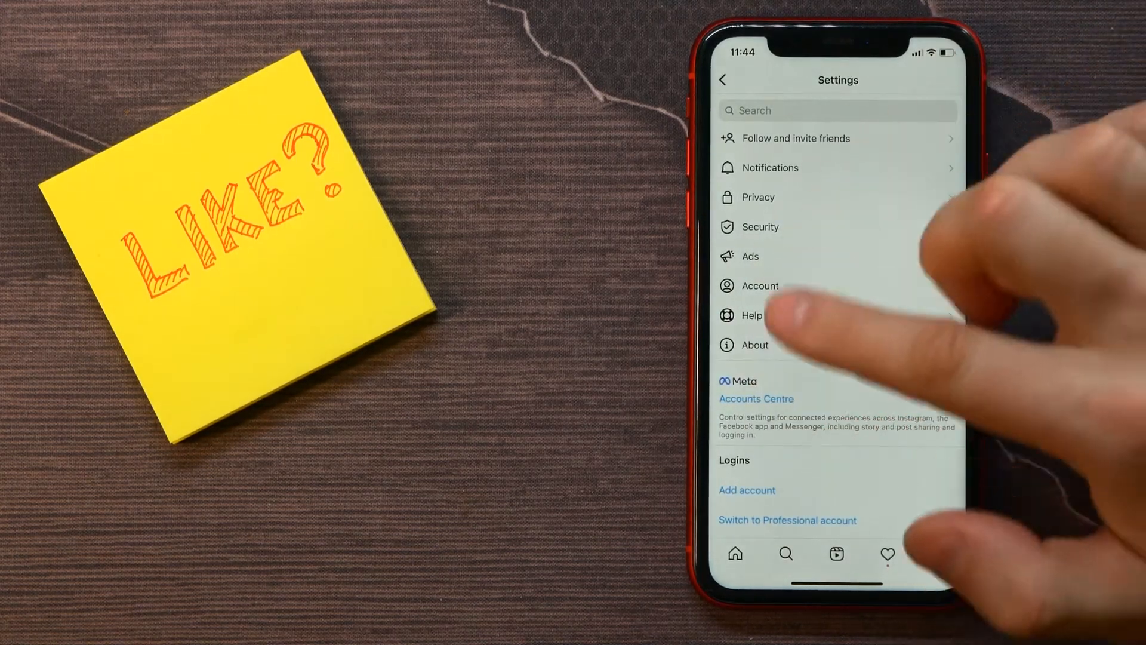
pyautogui.click(761, 227)
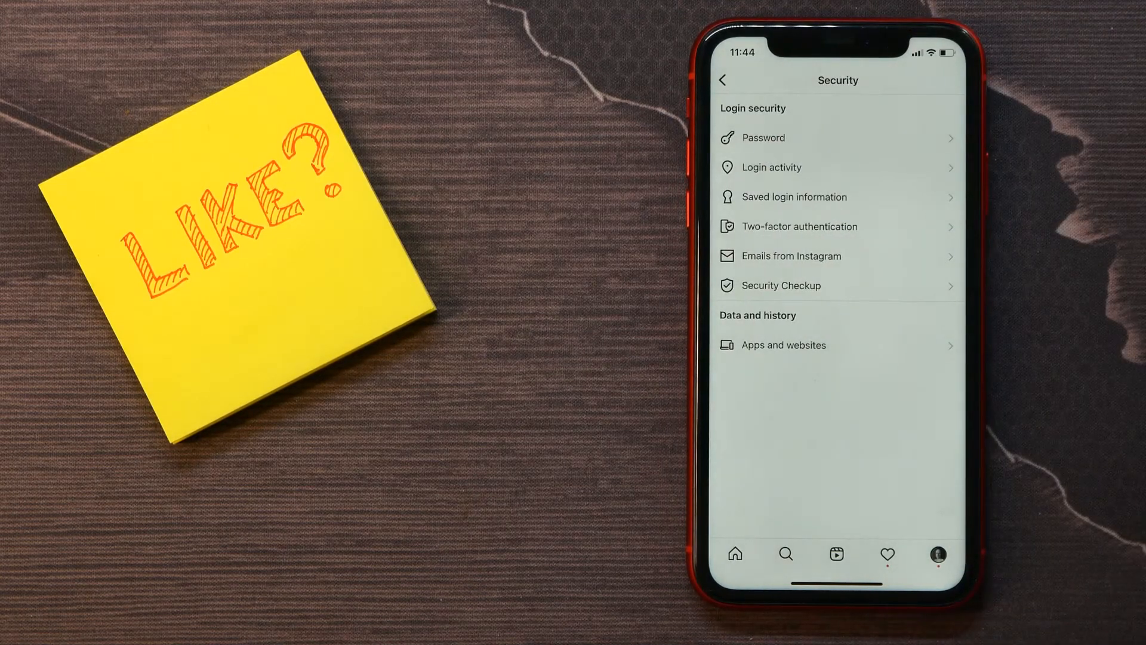
# Open Login activity and the Amsterdam, Netherlands session's details with map and Log Out.
pyautogui.click(771, 168)
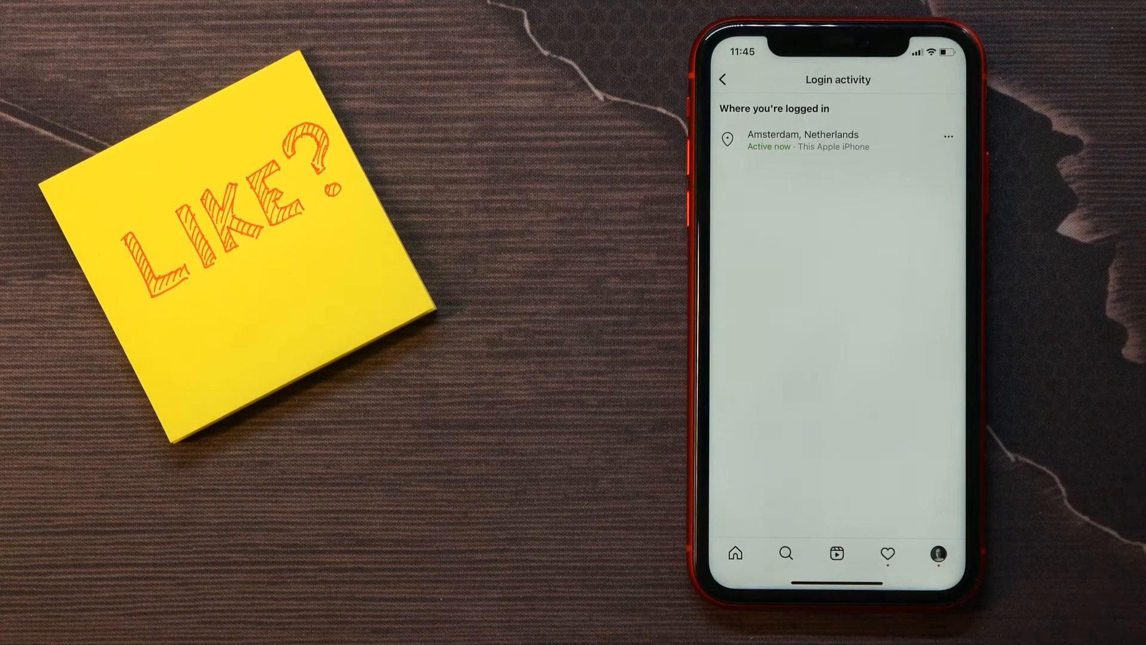
pyautogui.click(948, 136)
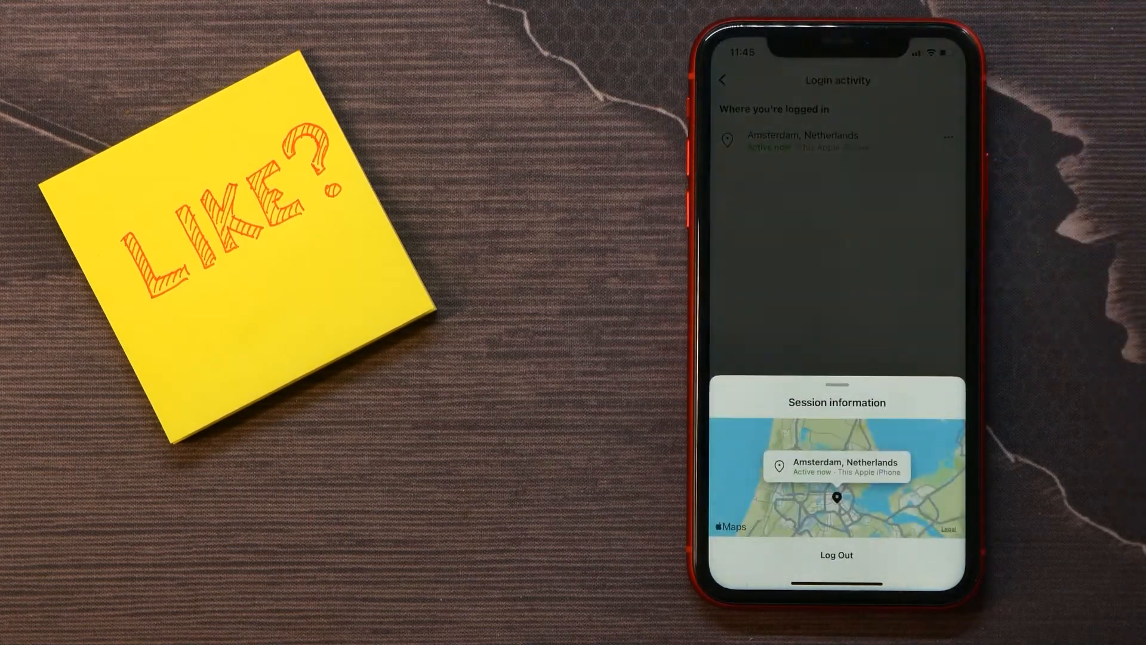